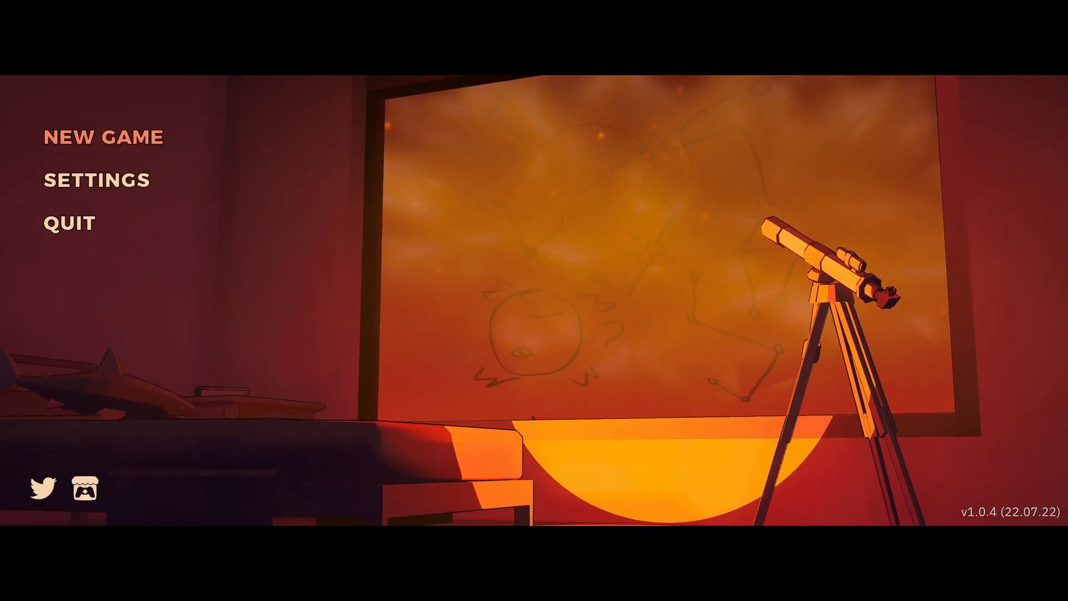
# - Launch a new game from NEW GAME with the STREAMER-FRIENDLY soundtrack option ticked
pyautogui.click(102, 136)
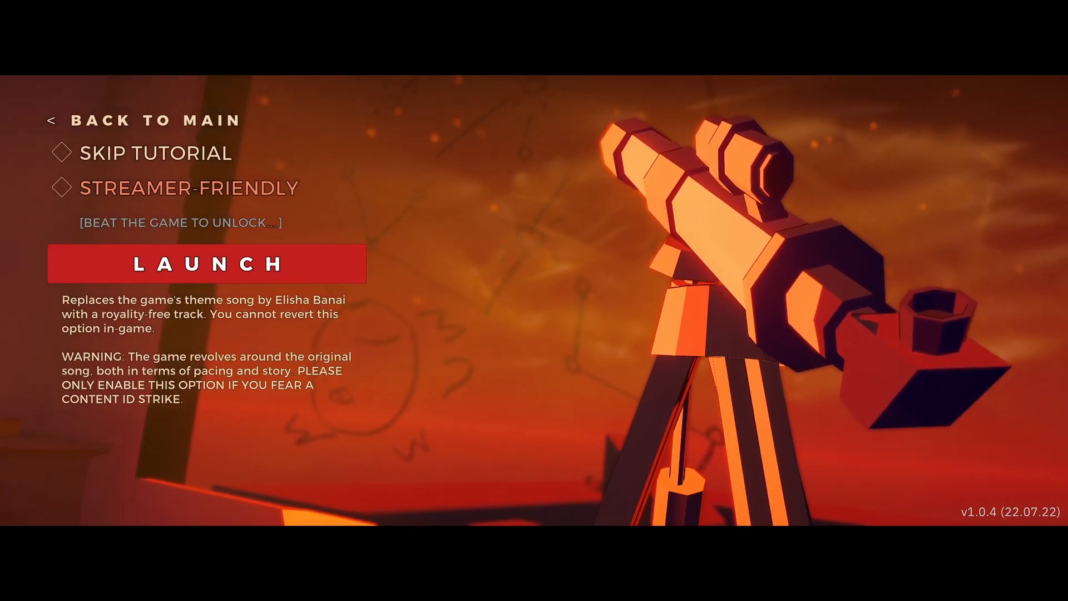
pyautogui.click(60, 188)
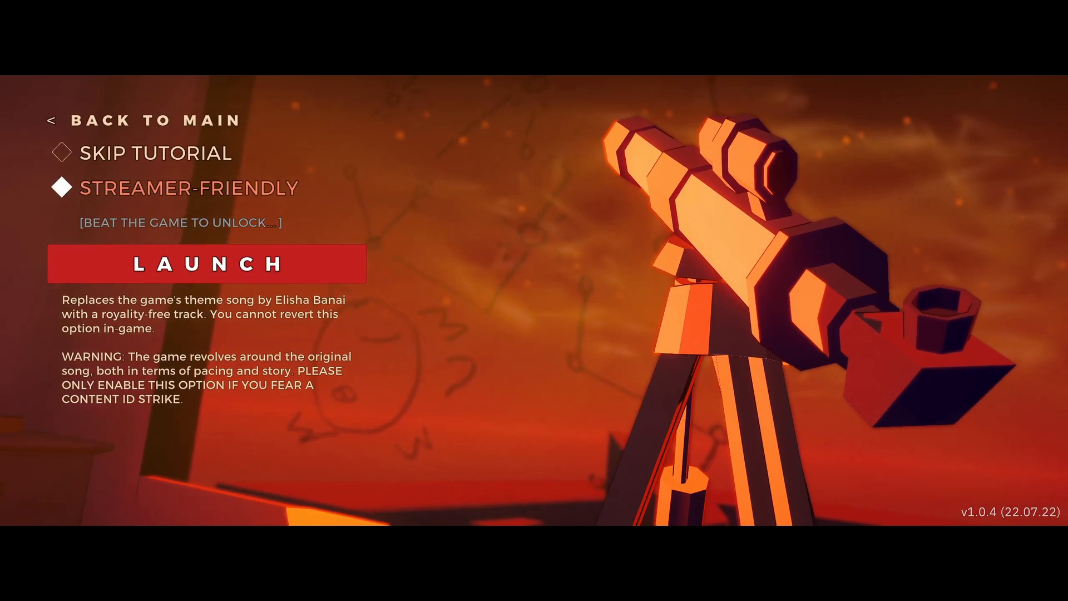
pyautogui.click(208, 263)
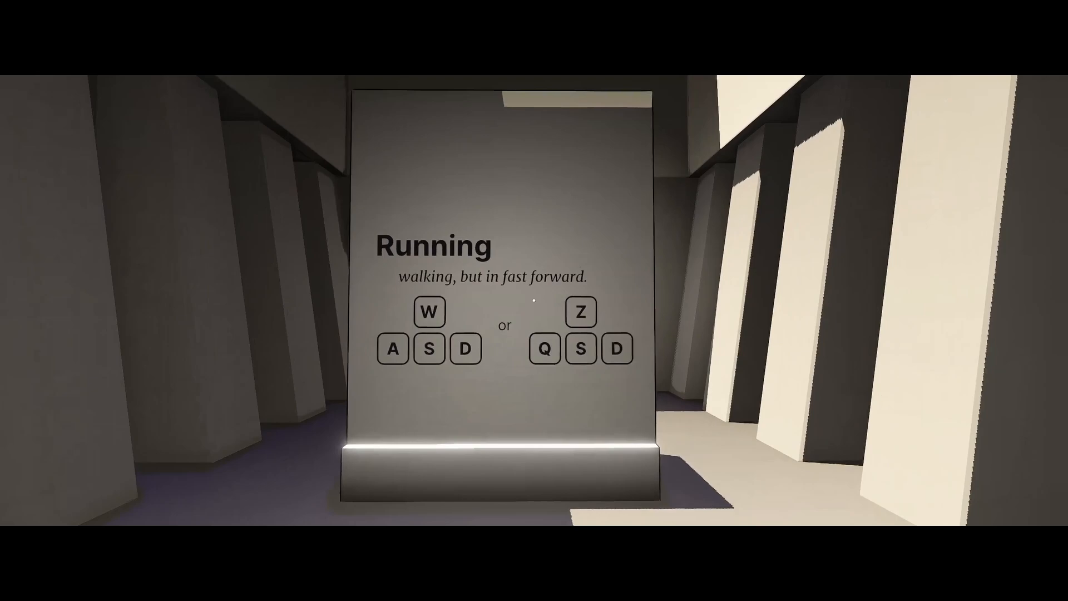
# - Run forward through the Running corridor and jump onto the raised platform into the next room
pyautogui.press('w')
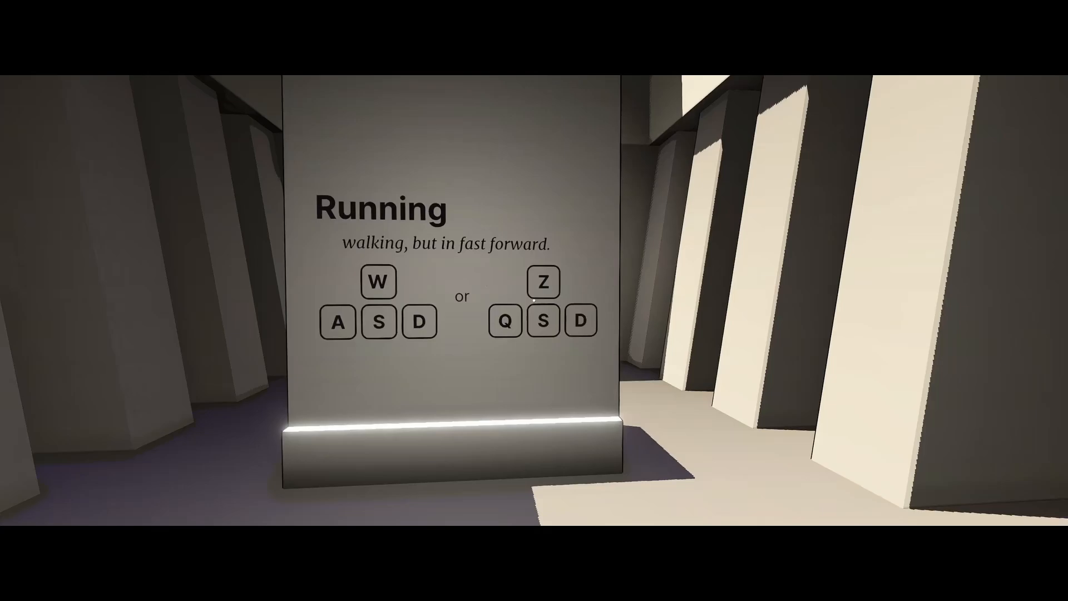
pyautogui.press('w')
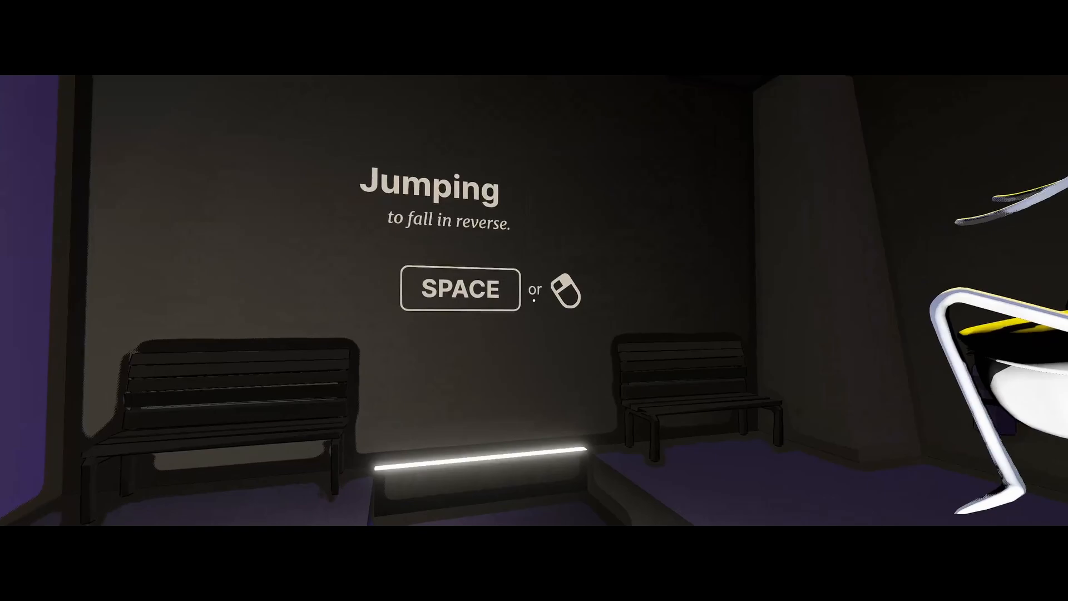
pyautogui.press('space')
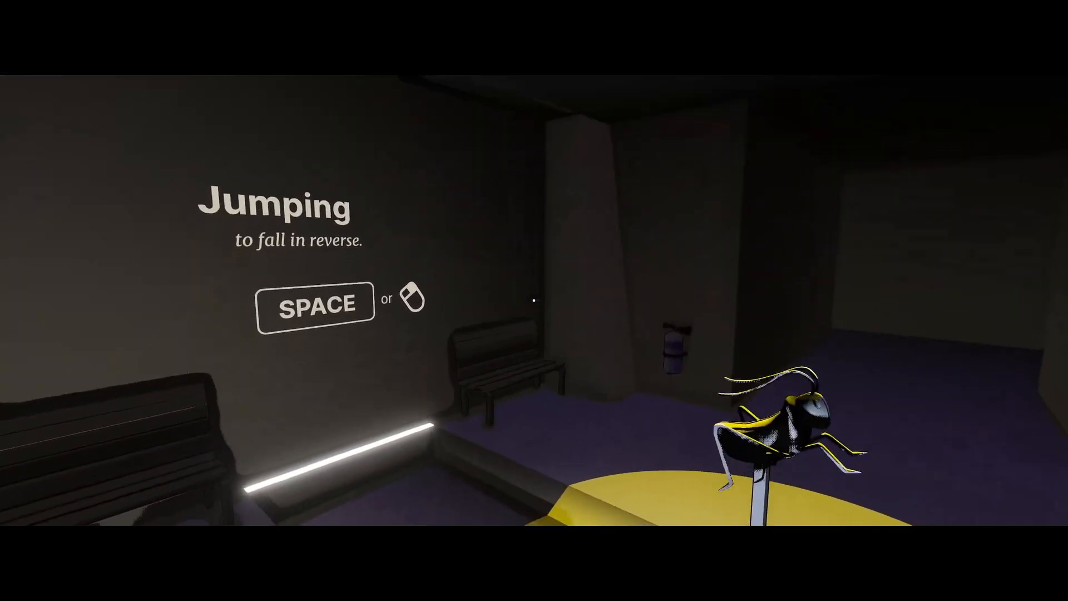
pyautogui.moveTo(534, 300)
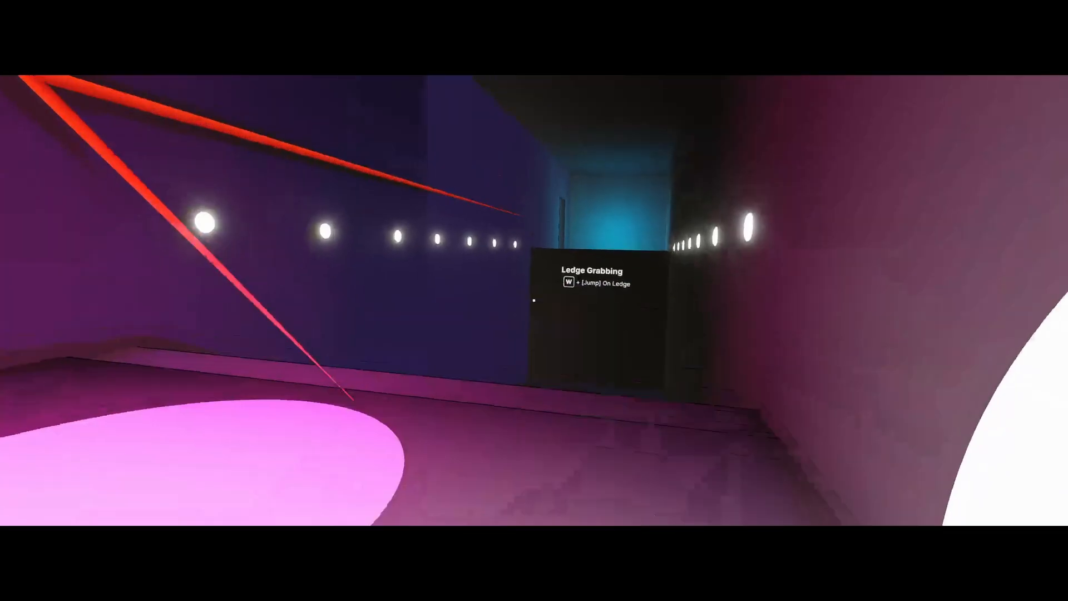
pyautogui.moveTo(534, 301)
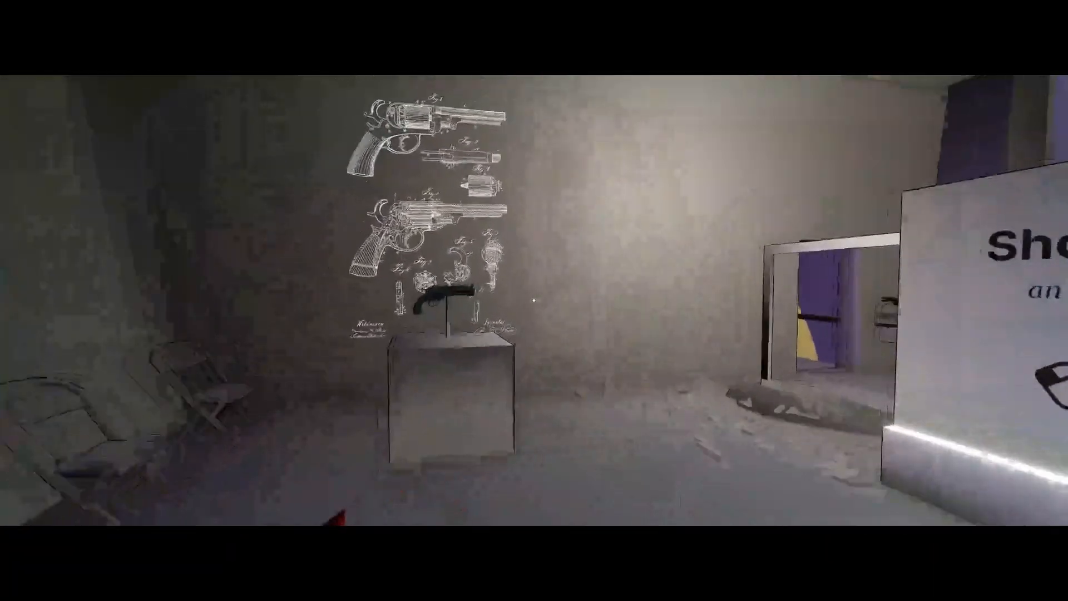
pyautogui.moveTo(534, 300)
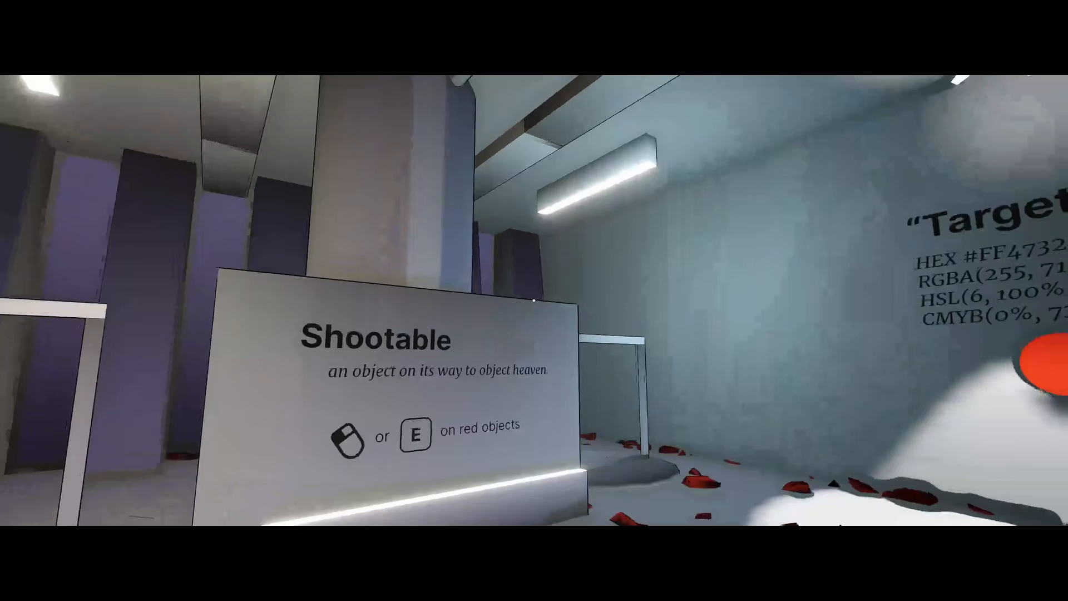
pyautogui.moveTo(534, 300)
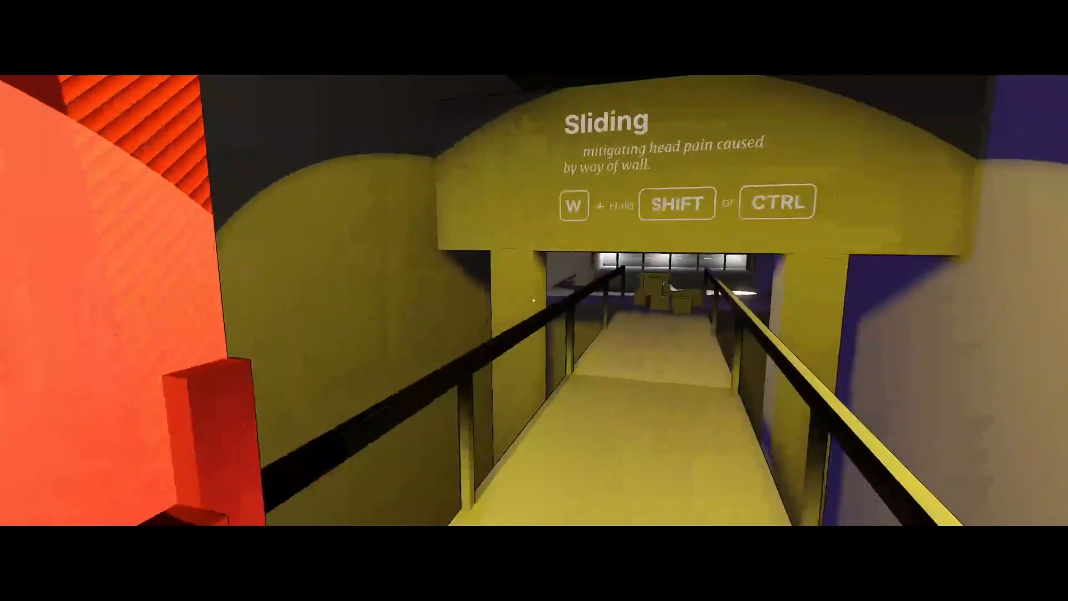
# - Slide along the low walkway past the shooting room toward the On Linearity wall
pyautogui.press('w')
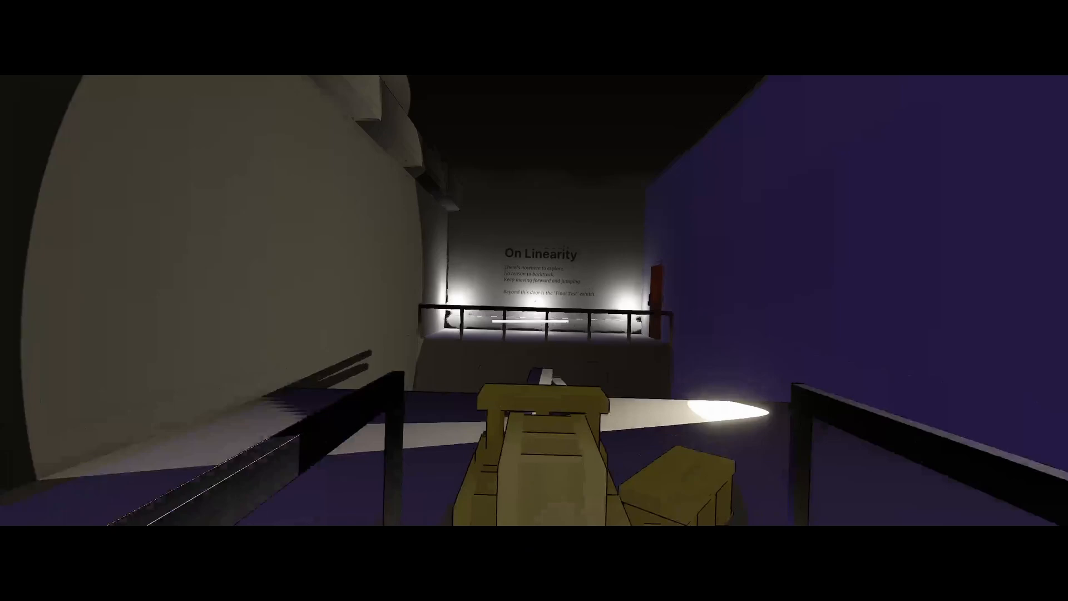
pyautogui.moveTo(534, 300)
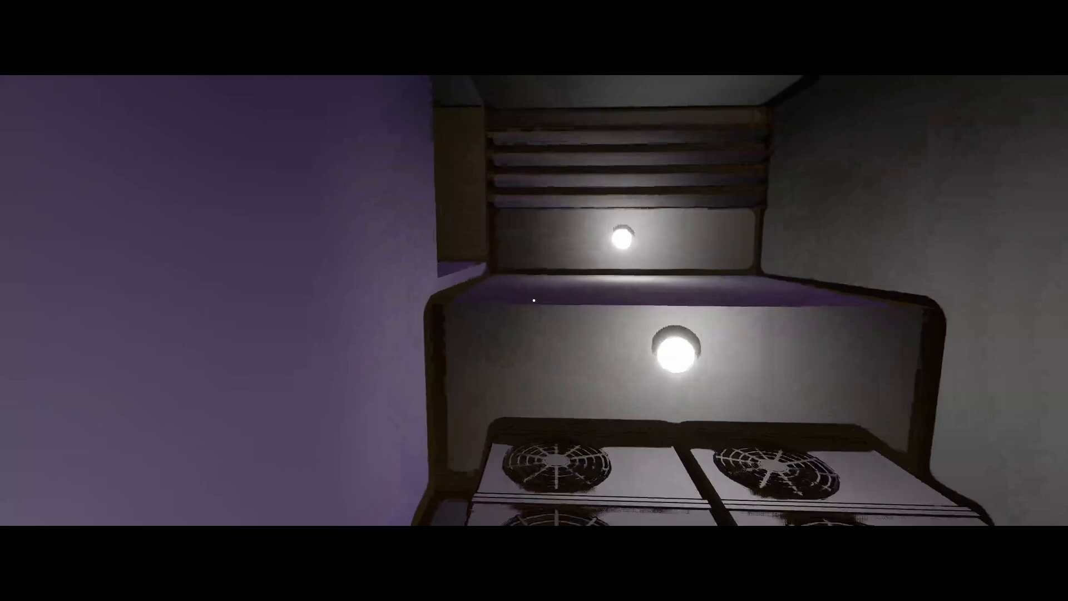
pyautogui.moveTo(534, 300)
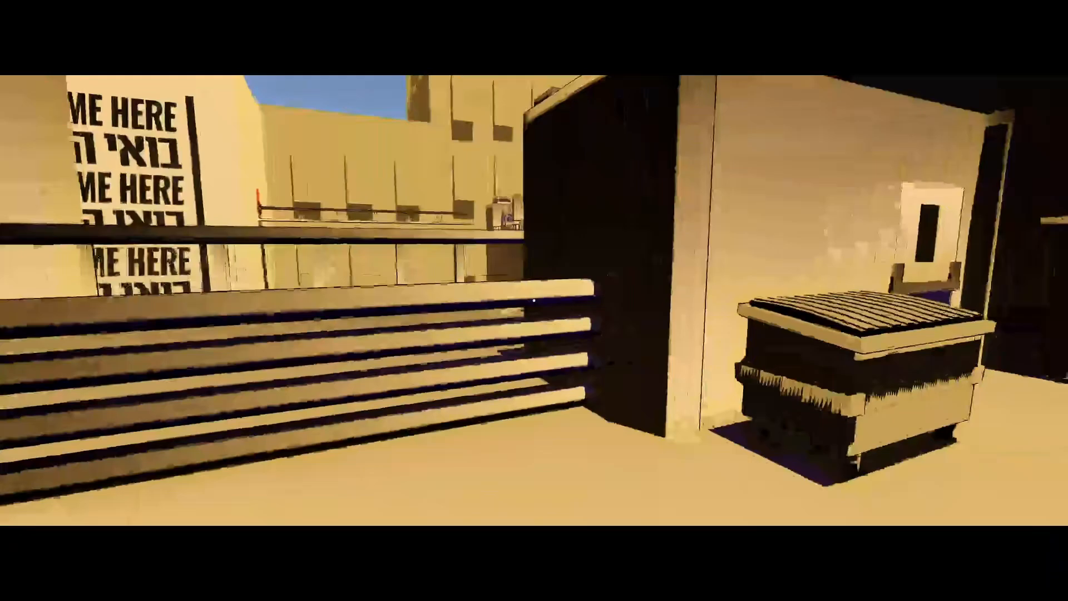
pyautogui.moveTo(534, 300)
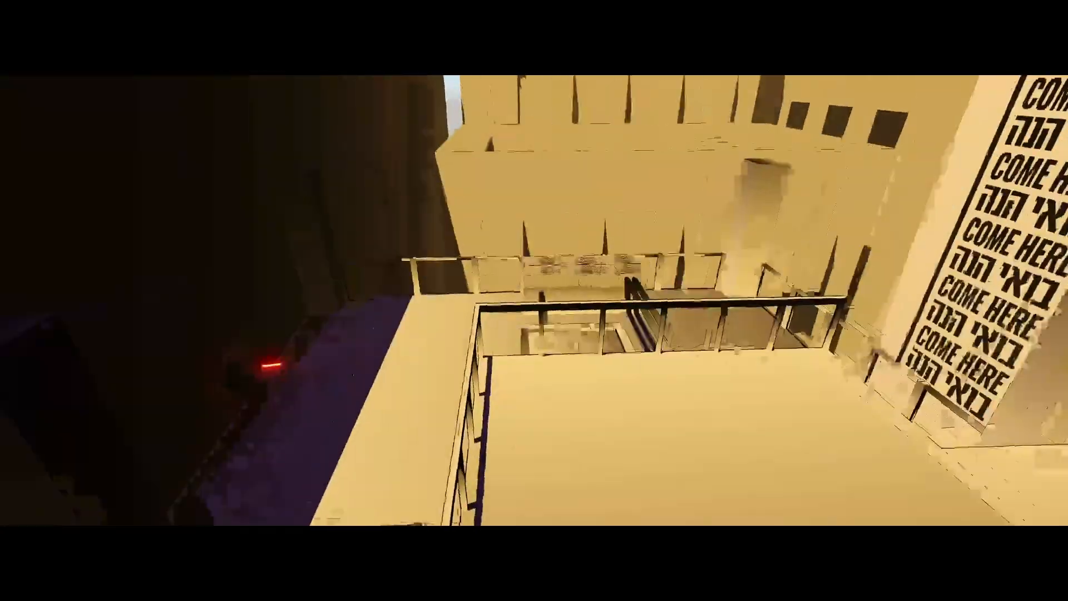
pyautogui.moveTo(534, 300)
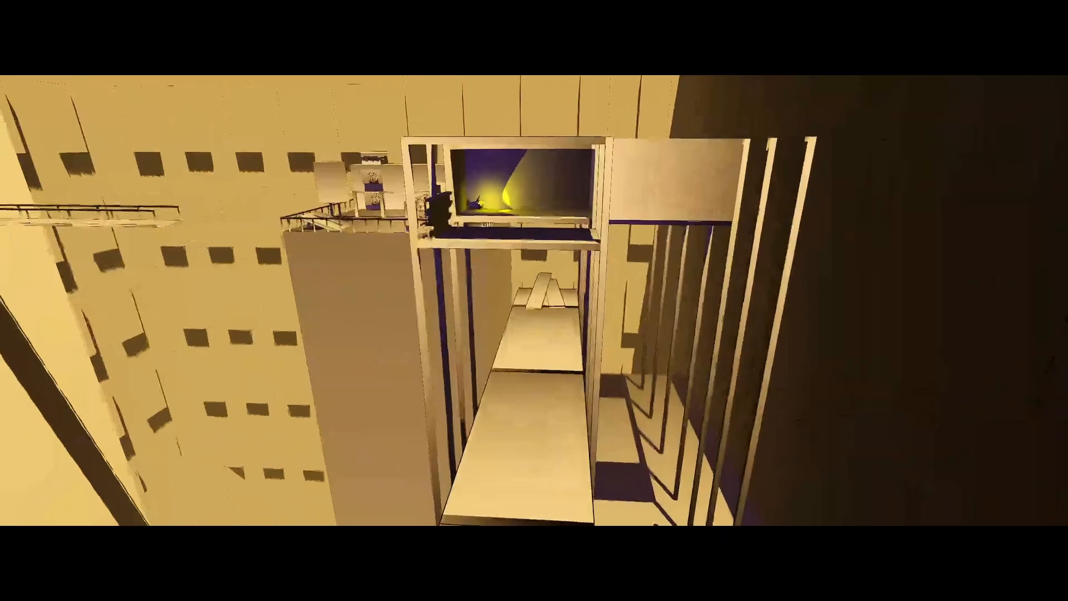
pyautogui.moveTo(534, 301)
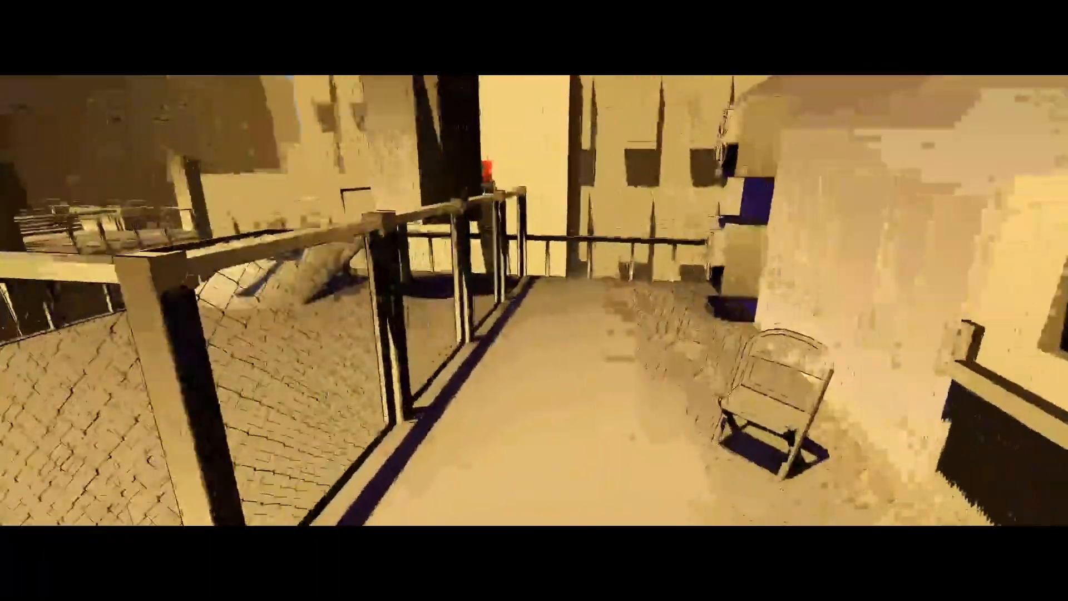
pyautogui.moveTo(534, 301)
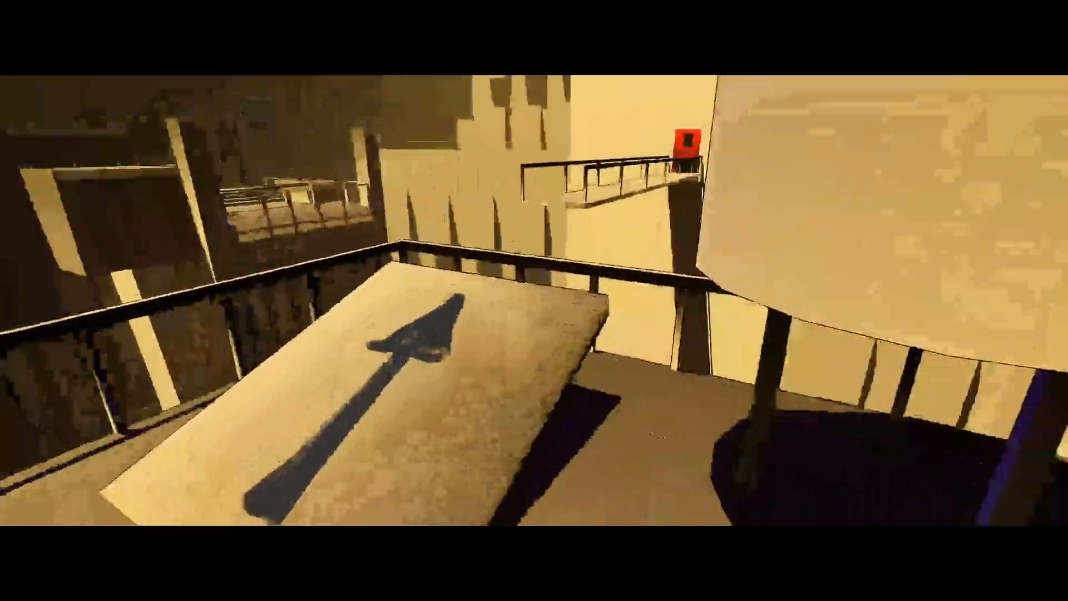
pyautogui.moveTo(534, 300)
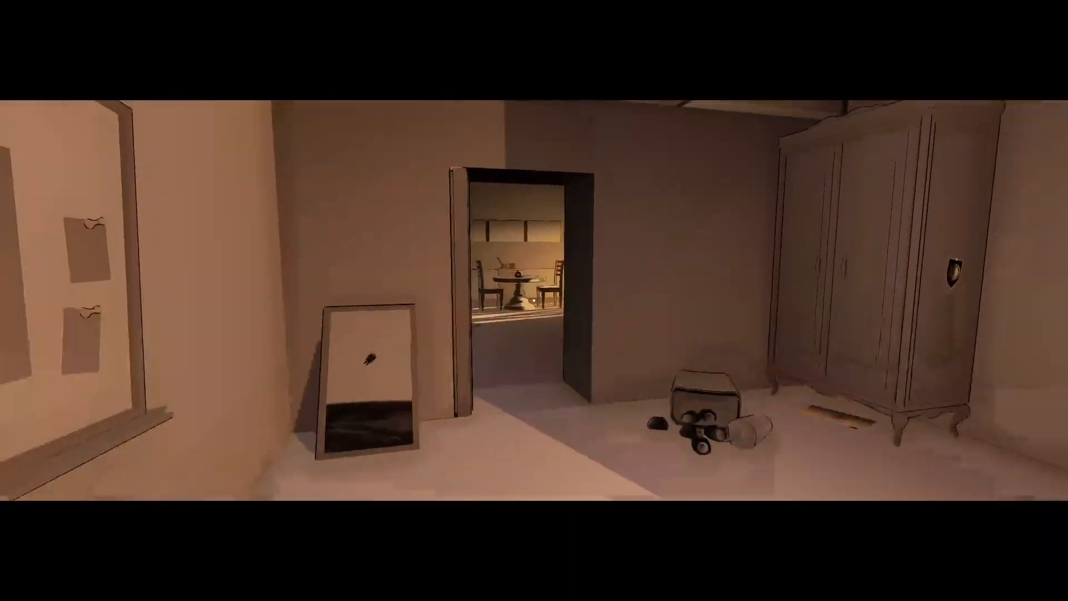
pyautogui.moveTo(534, 301)
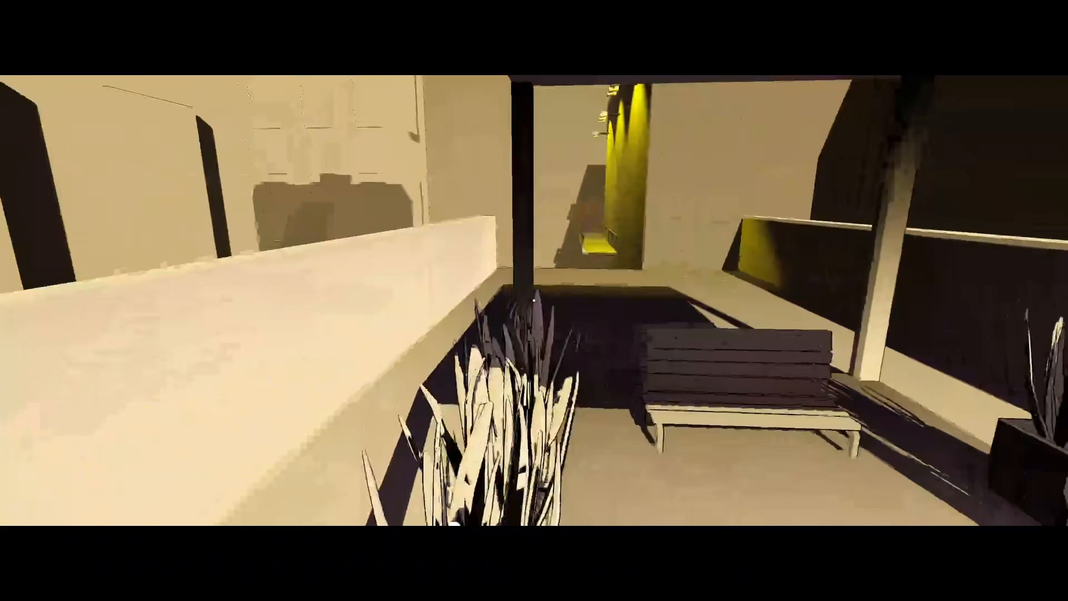
pyautogui.moveTo(534, 300)
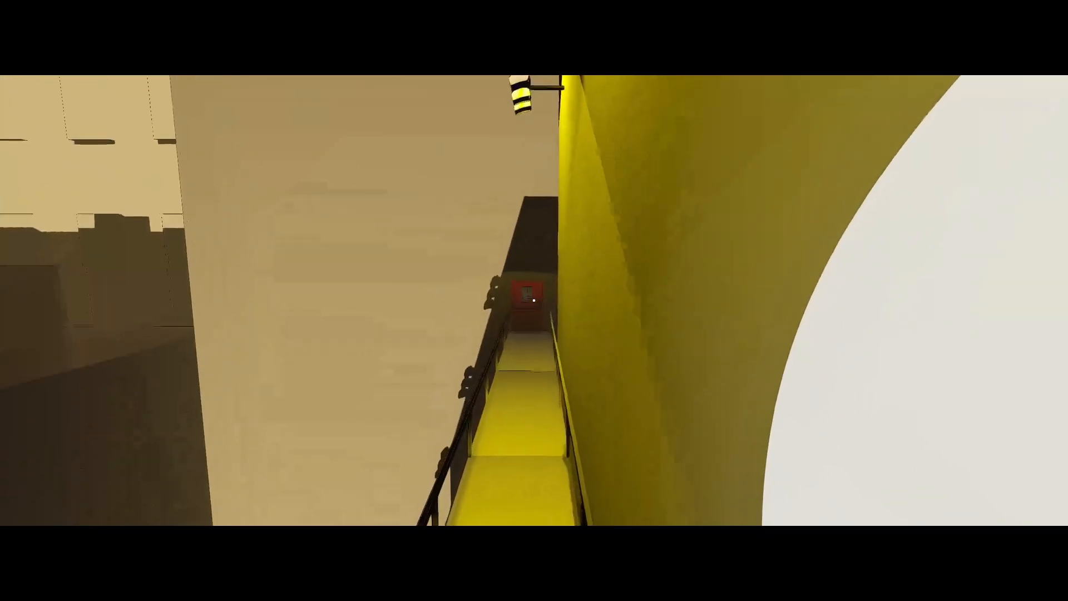
pyautogui.moveTo(534, 301)
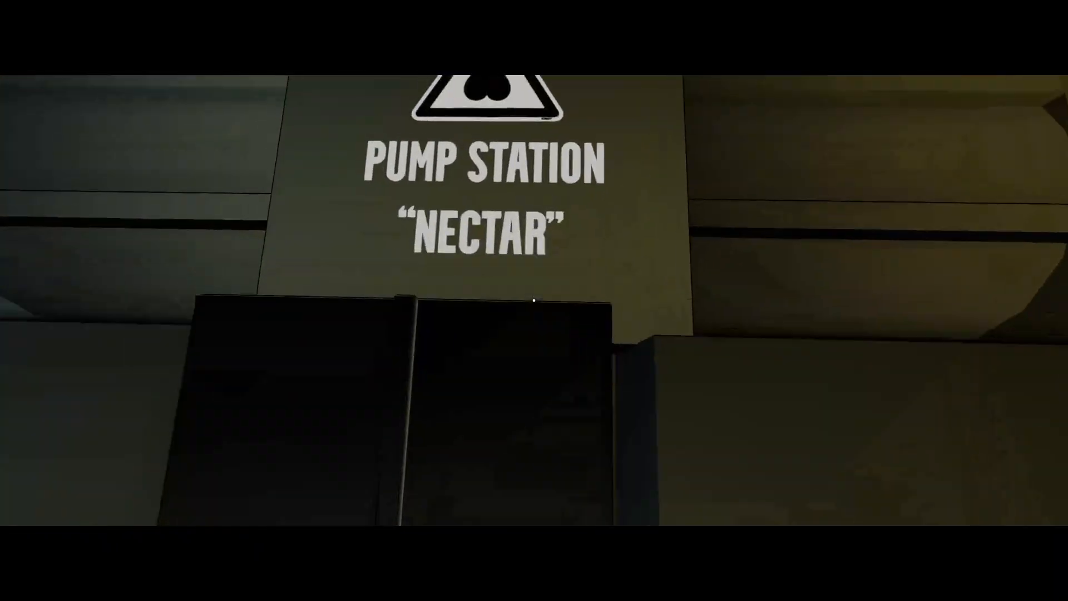
pyautogui.moveTo(534, 300)
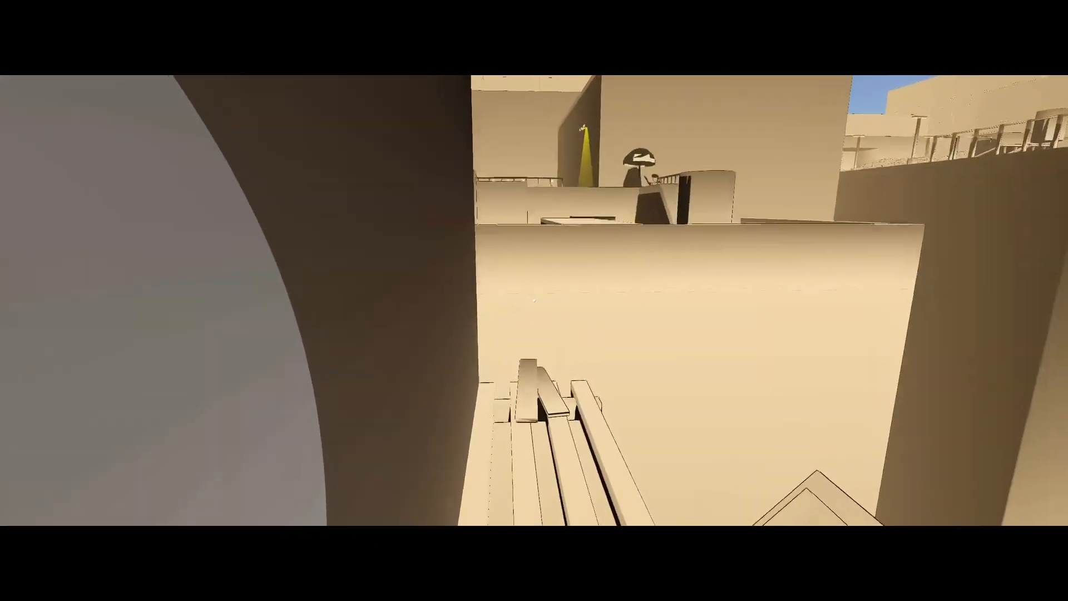
pyautogui.moveTo(534, 301)
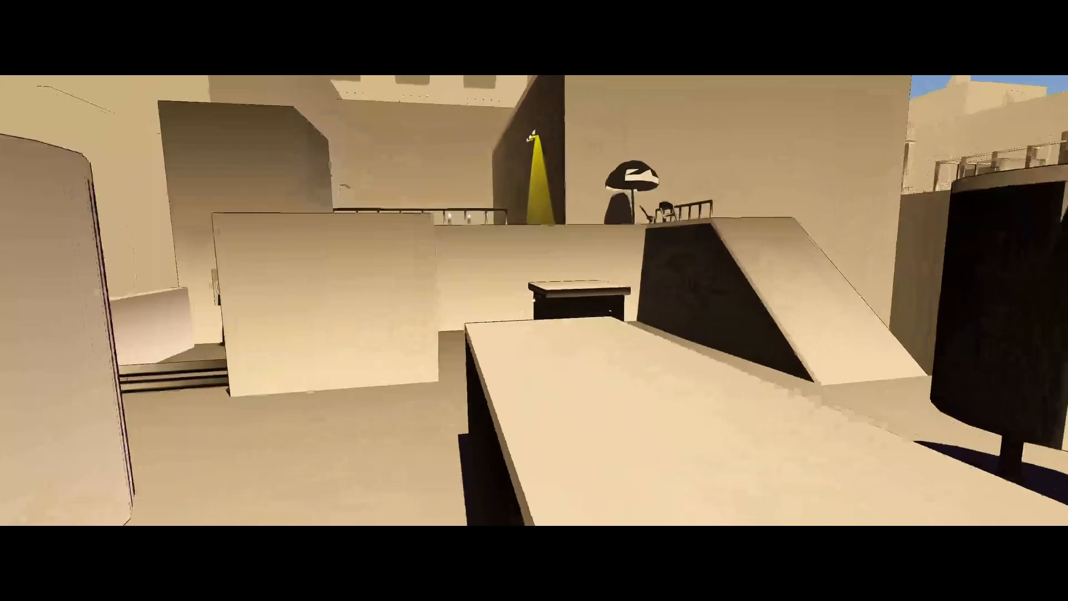
pyautogui.moveTo(535, 301)
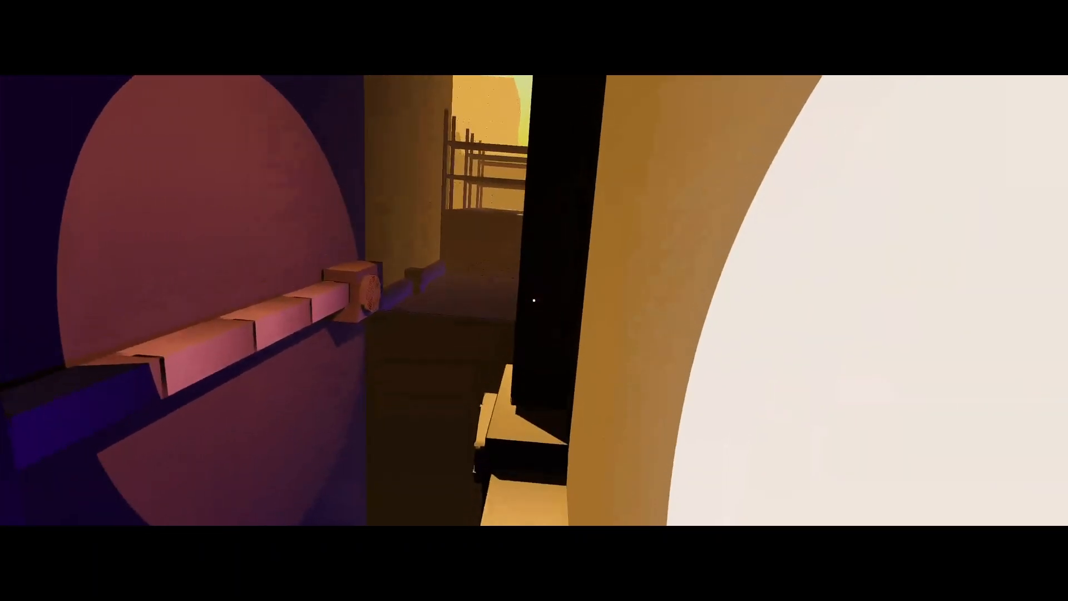
pyautogui.moveTo(534, 301)
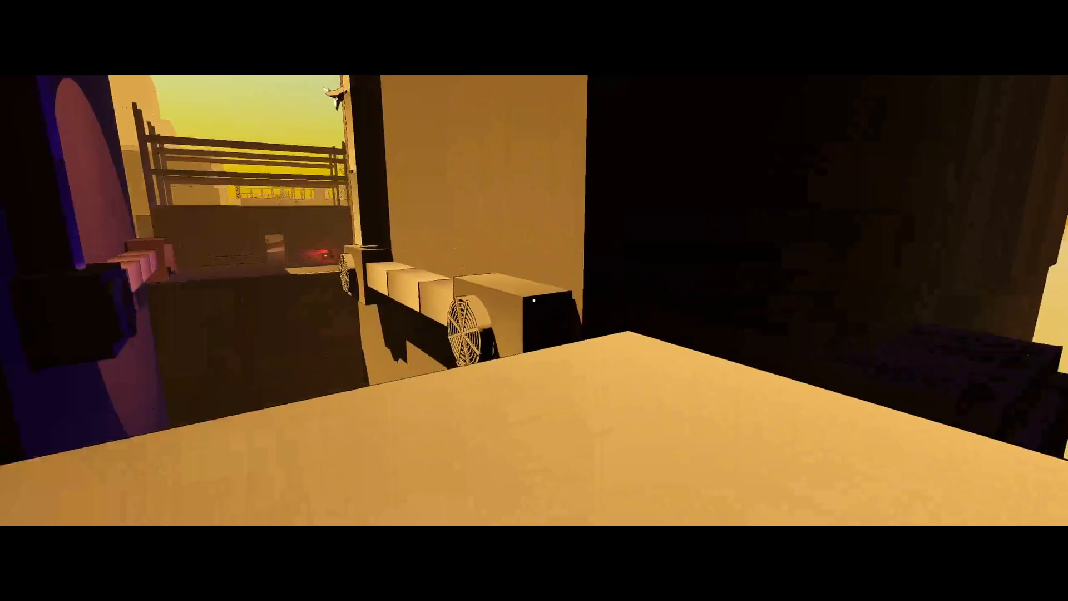
pyautogui.moveTo(534, 300)
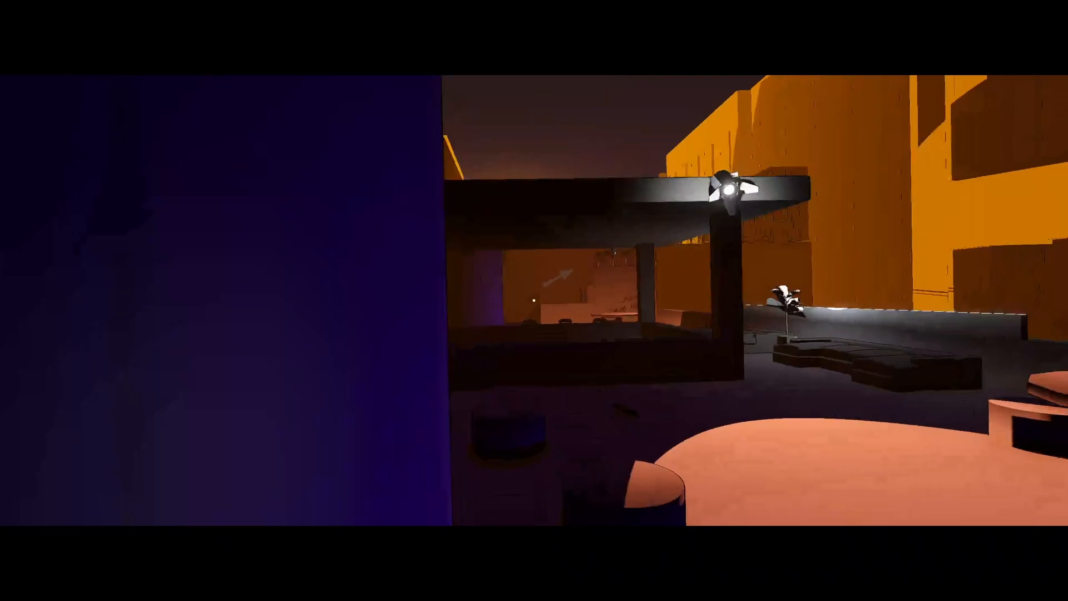
pyautogui.moveTo(534, 300)
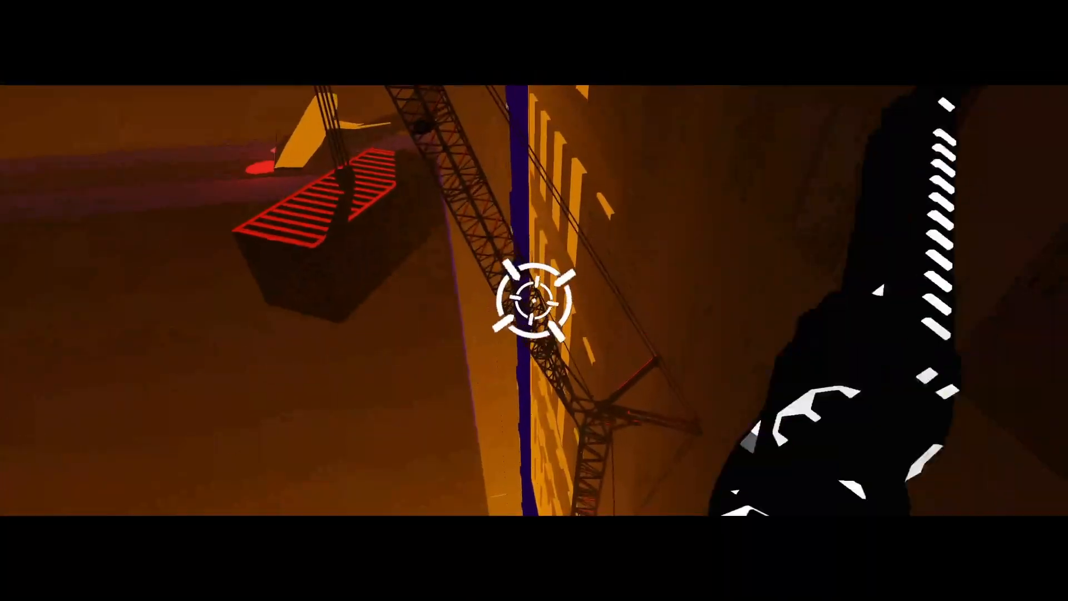
pyautogui.moveTo(534, 301)
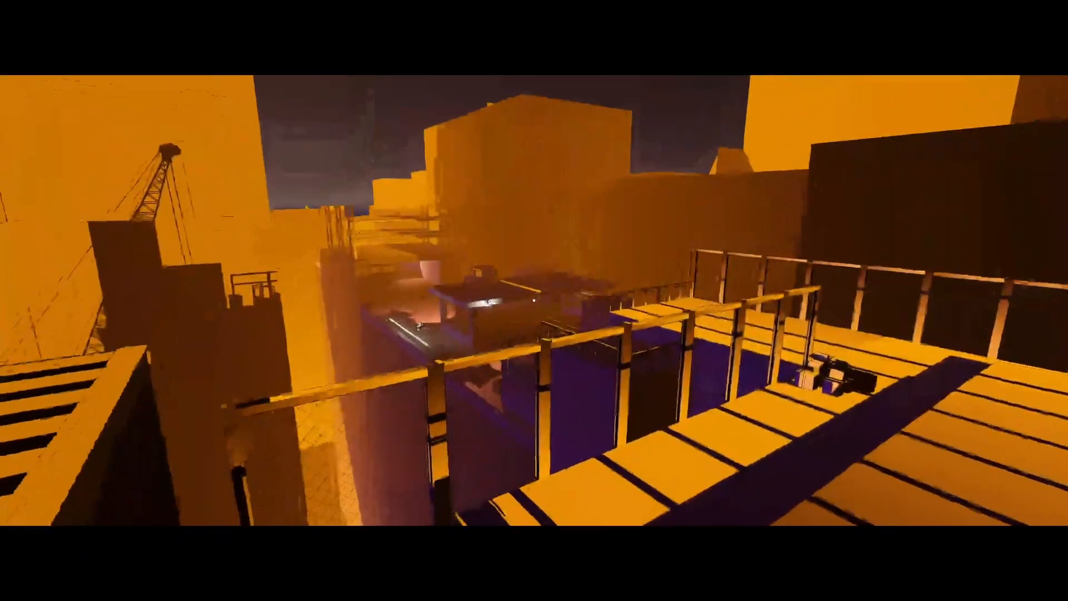